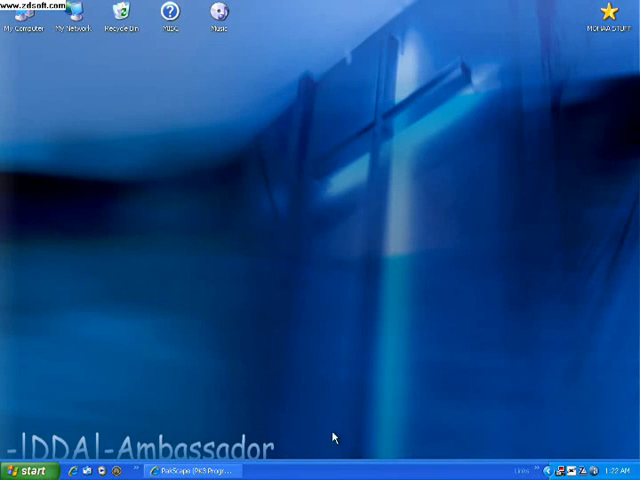
mouse_move(357, 141)
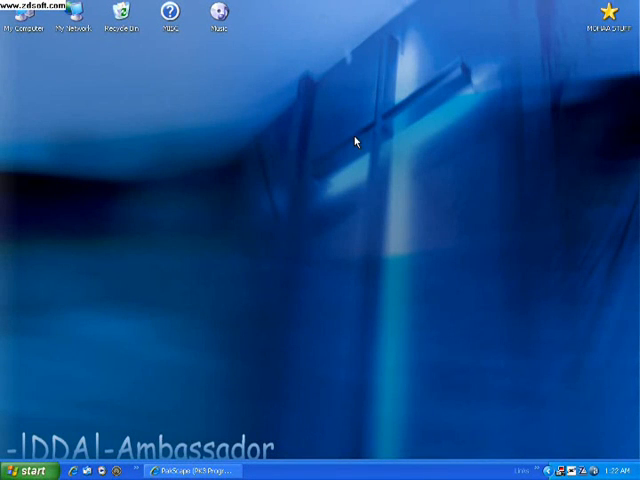
mouse_move(335, 60)
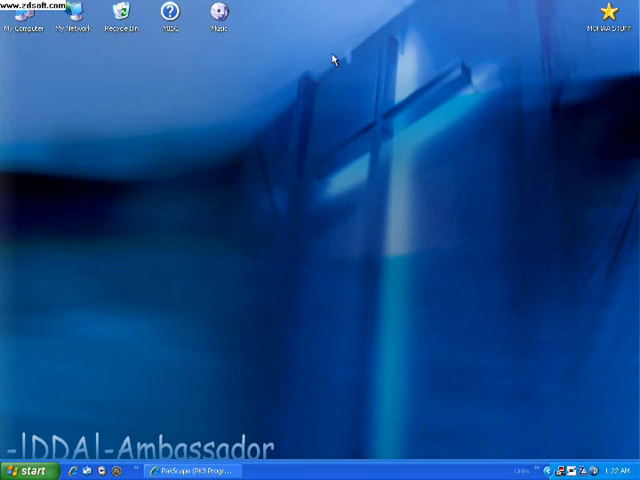
mouse_move(420, 54)
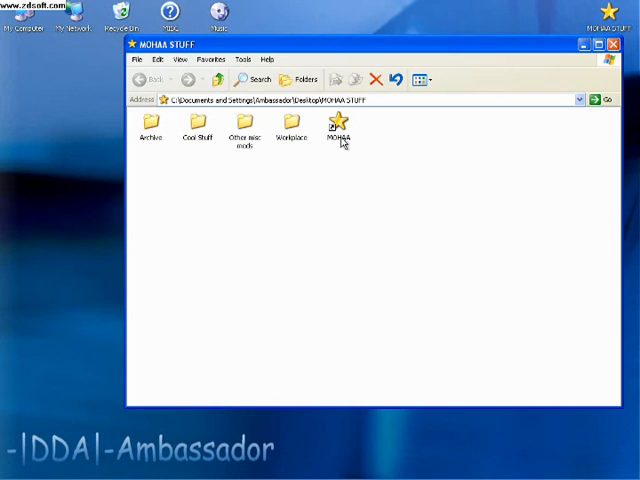
Open the MOHAA configs folder and select unnamedsoldier.cfg.
double_click(338, 127)
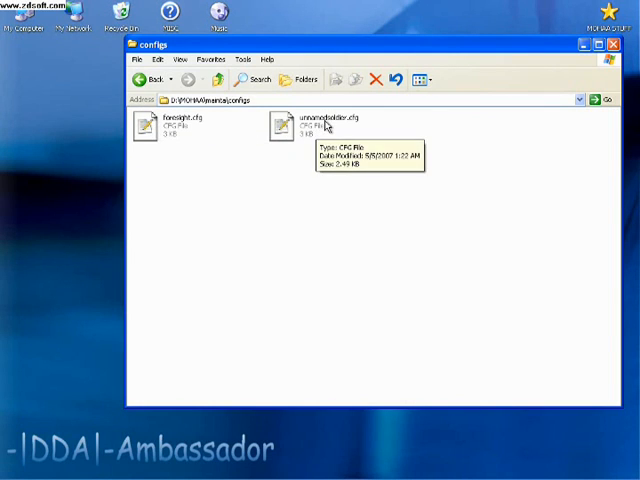
left_click(315, 127)
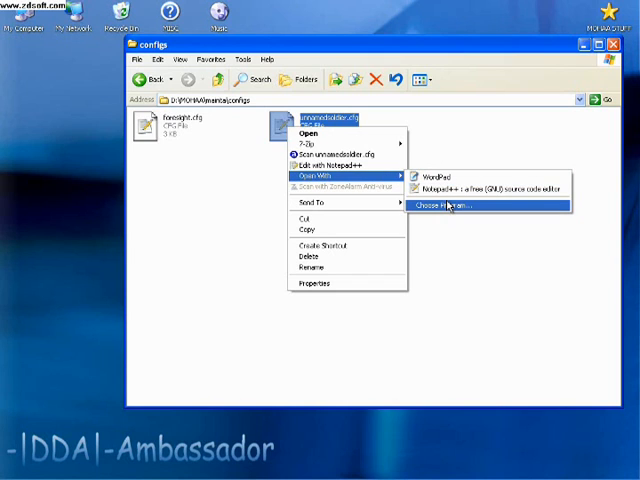
Change the program that opens cfg files to Notepad++.
left_click(315, 283)
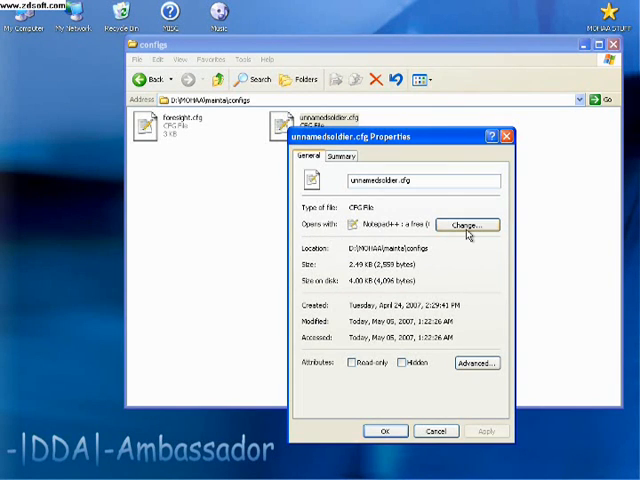
left_click(467, 224)
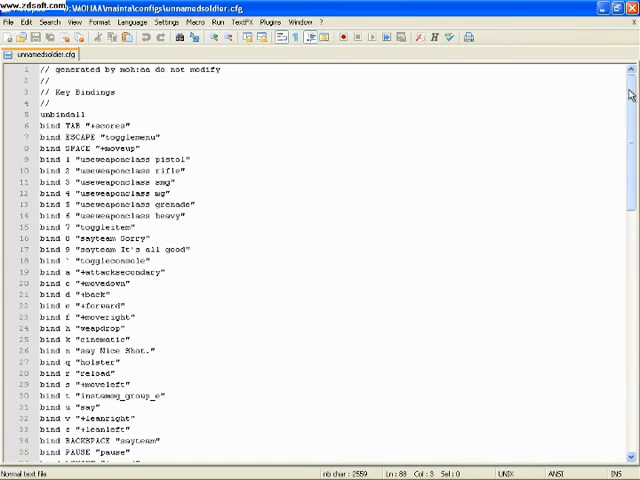
scroll("down", 3)
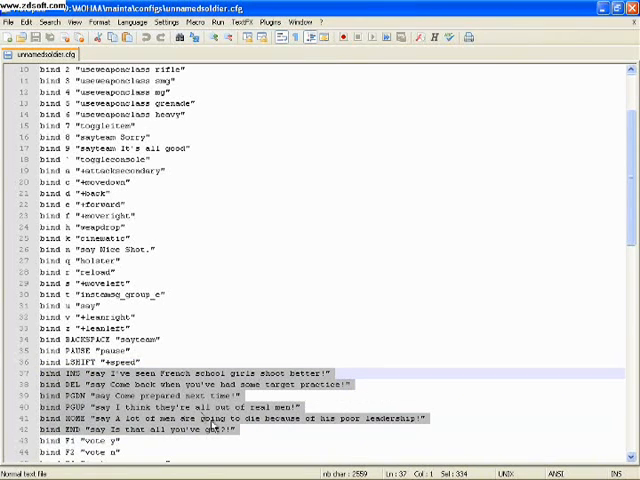
Scroll down through unnamedsoldier.cfg to the // Cvars section.
scroll("down", 3)
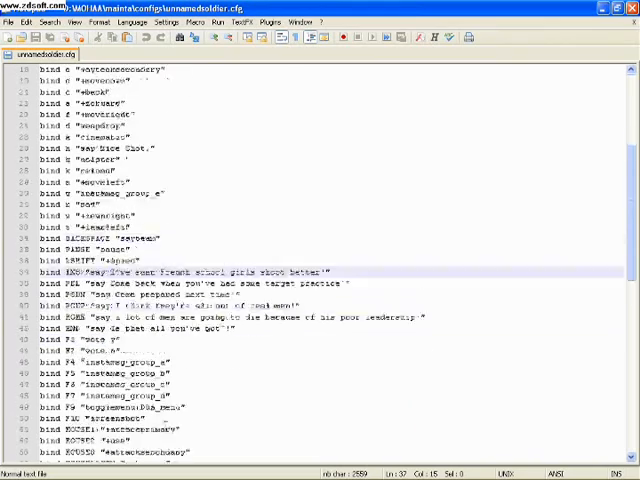
scroll("down", 3)
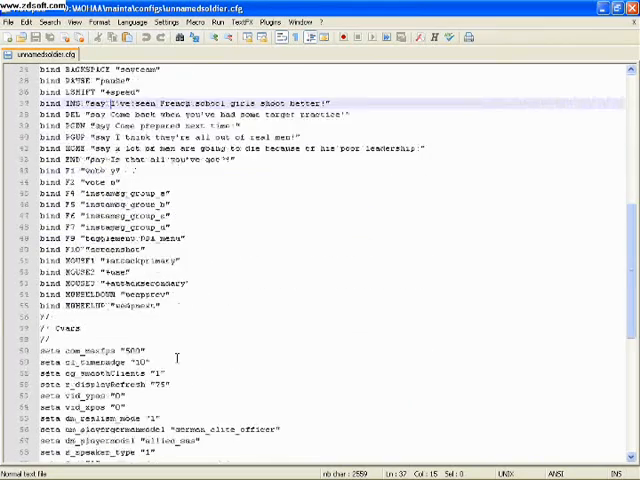
scroll("down", 3)
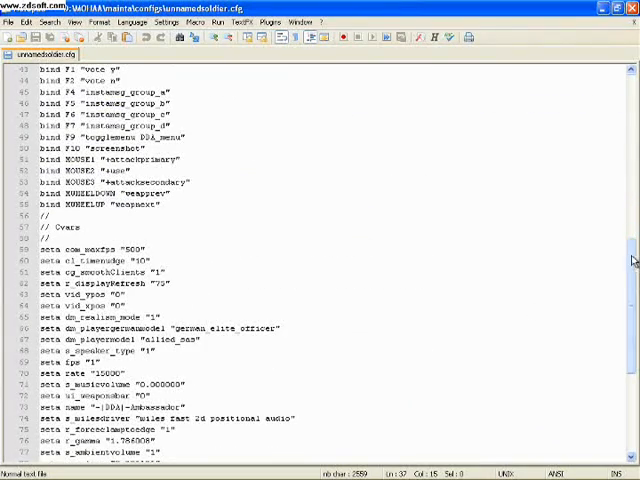
scroll("down", 3)
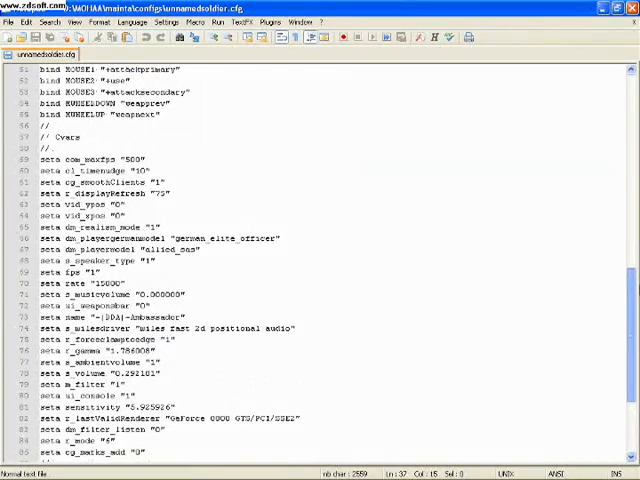
scroll("down", 3)
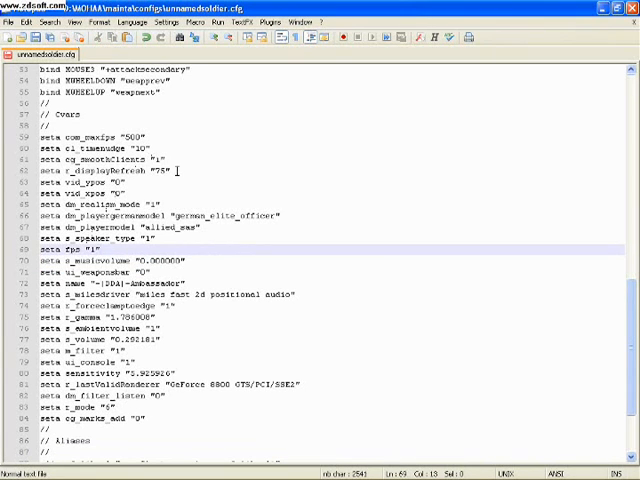
Type seta rate "15000" on a new line after cg_smoothClients.
left_click(167, 158)
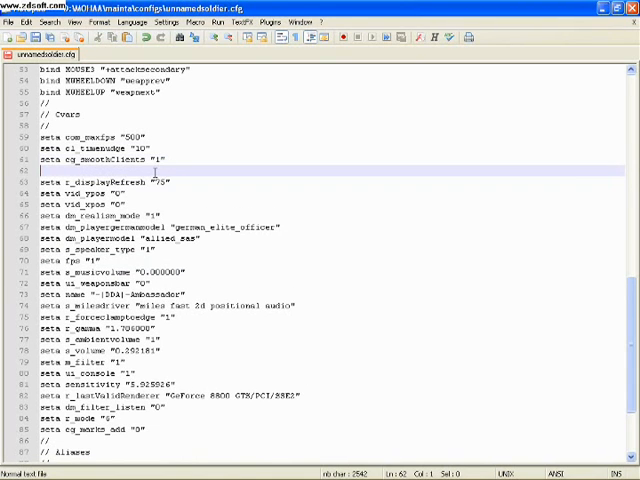
type("seta rate \"15000\"")
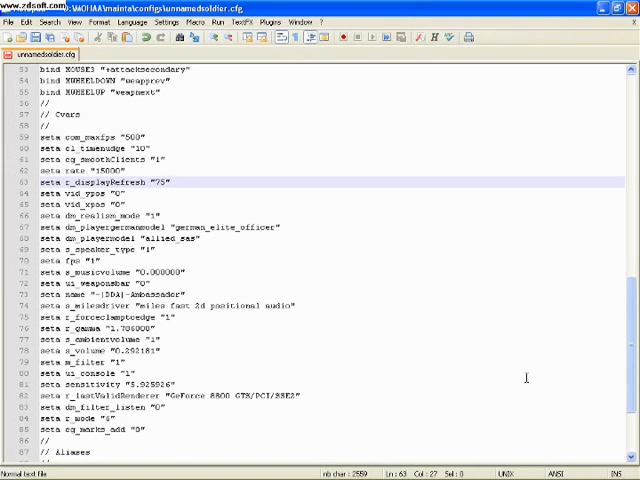
mouse_move(189, 187)
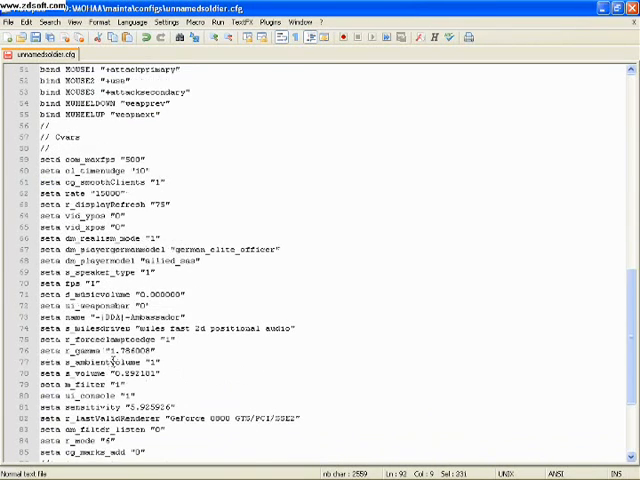
Type a new "set" line with placeholder text beneath cl_timenudge.
scroll("up", 3)
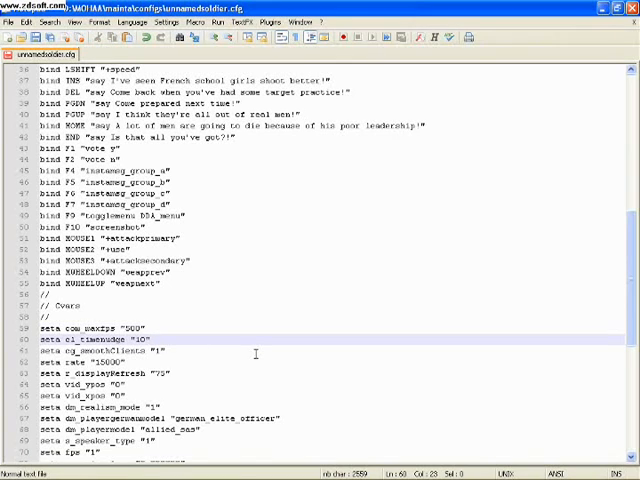
scroll("down", 3)
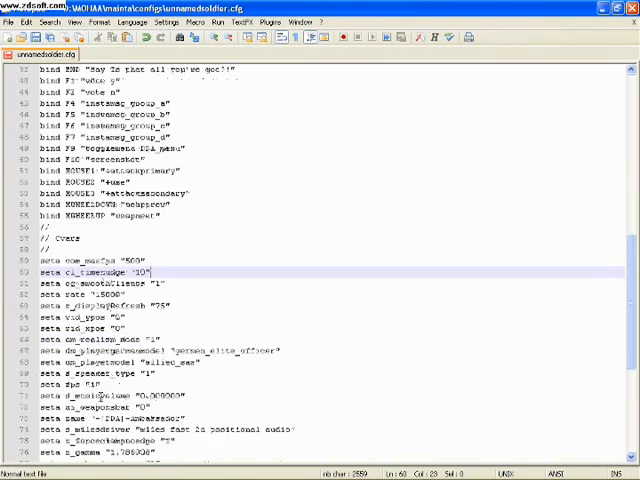
scroll("down", 3)
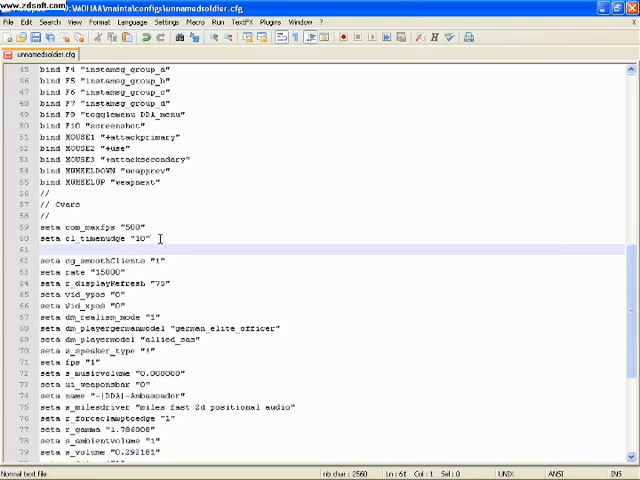
type("set")
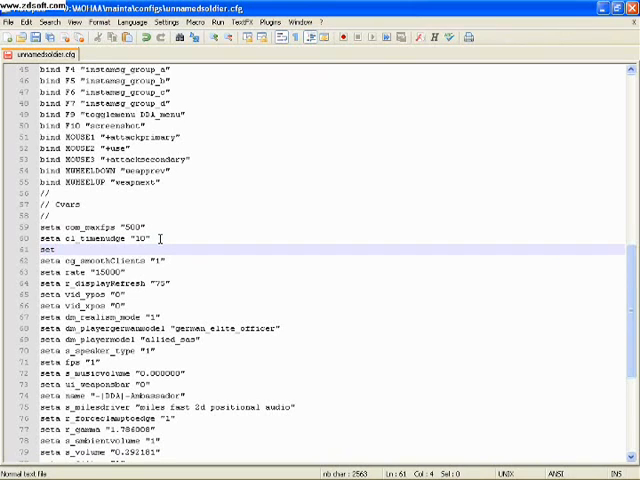
type("afsdgsdsfgsdfgsf")
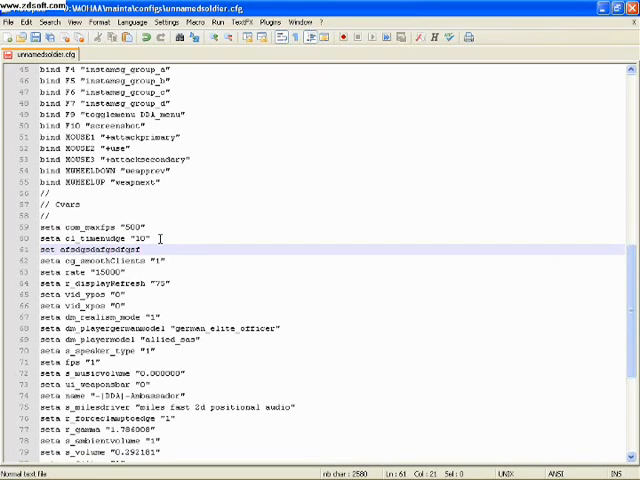